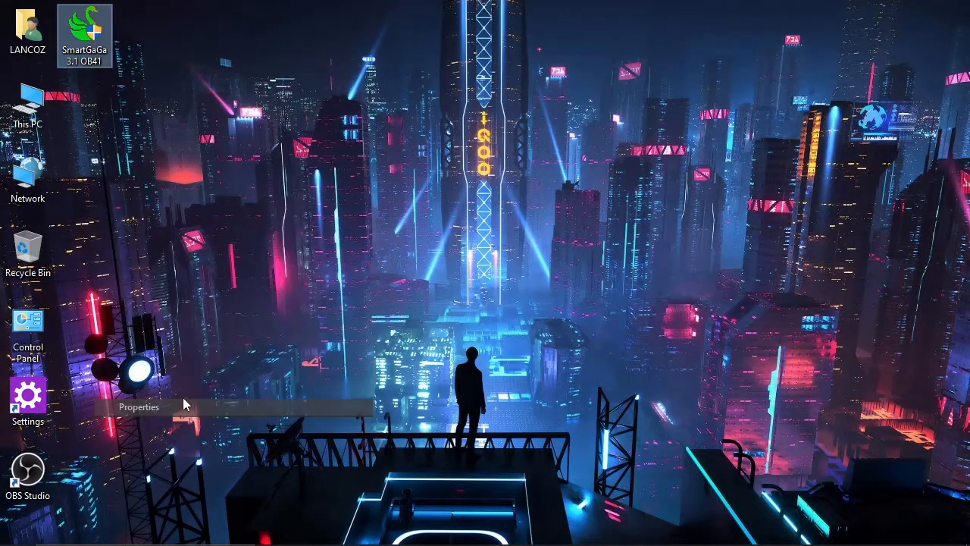
View the SmartGaGa 3.1 OB41 installer's properties to confirm its 762 MB size.
left_click(139, 406)
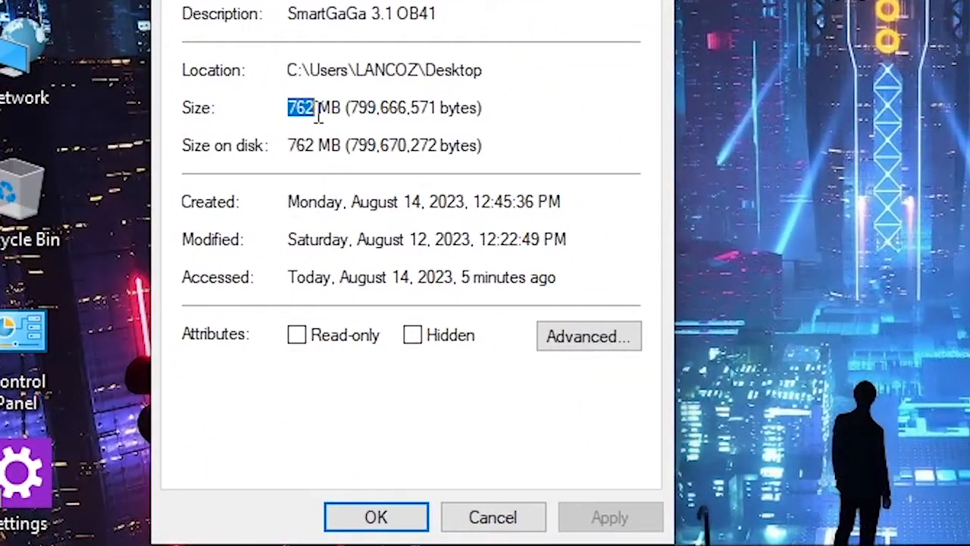
left_click(376, 516)
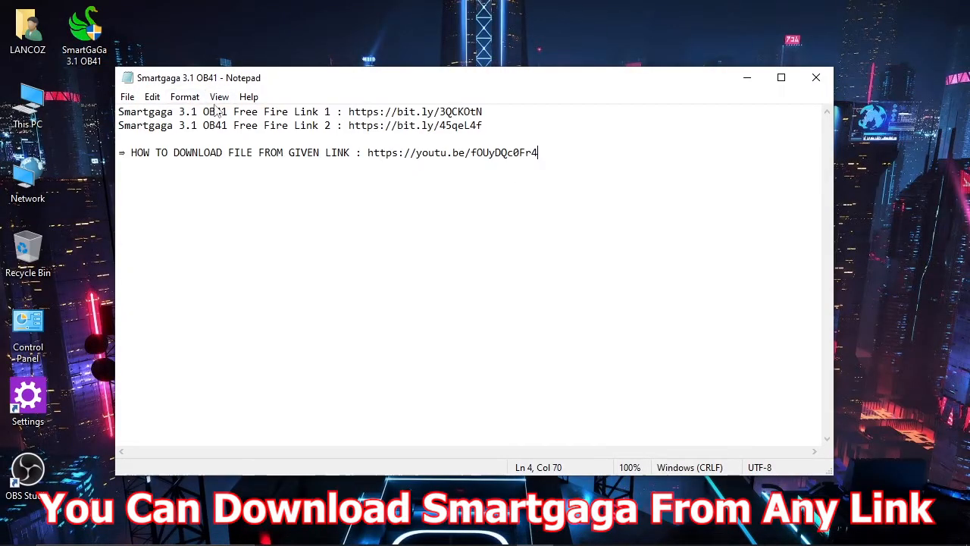
Highlight the Link 2 label and the how-to-download YouTube link in Notepad.
double_click(311, 125)
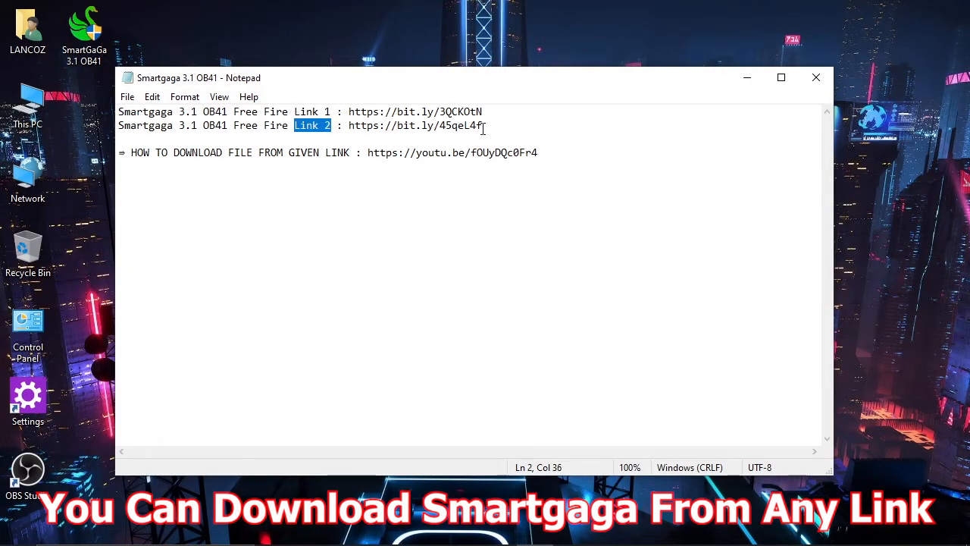
left_click_drag(132, 152, 274, 152)
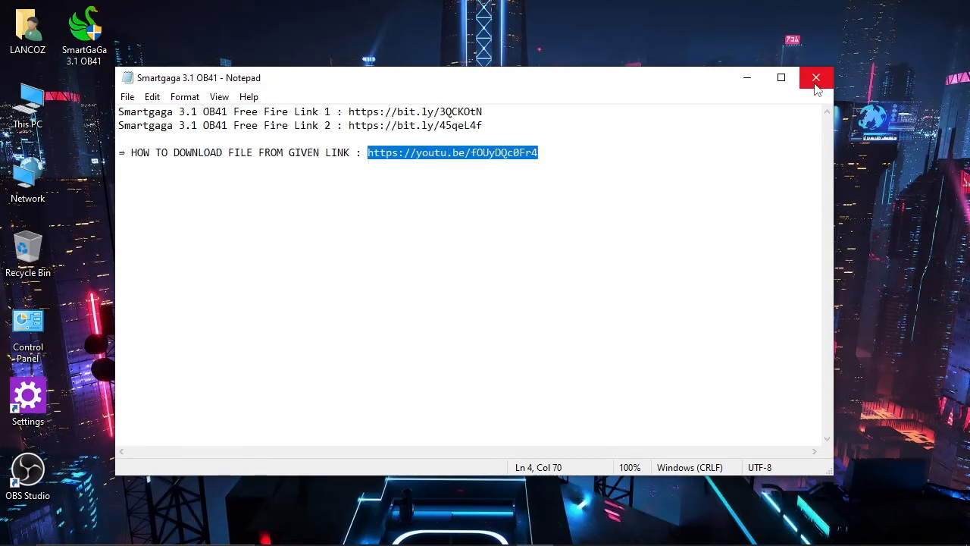
Run the SmartGaGa 3.1 OB41 installer and approve the User Account Control prompt.
right_click(84, 30)
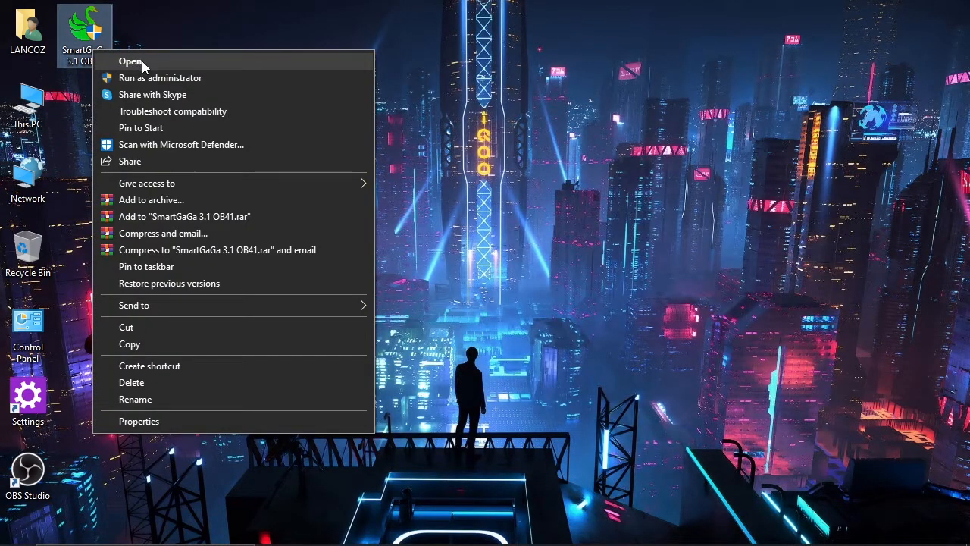
left_click(130, 61)
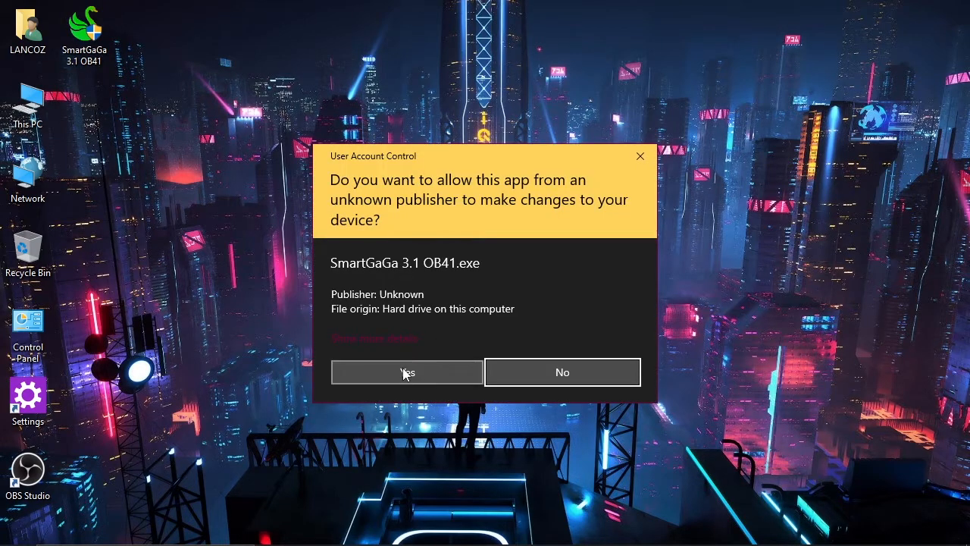
left_click(407, 371)
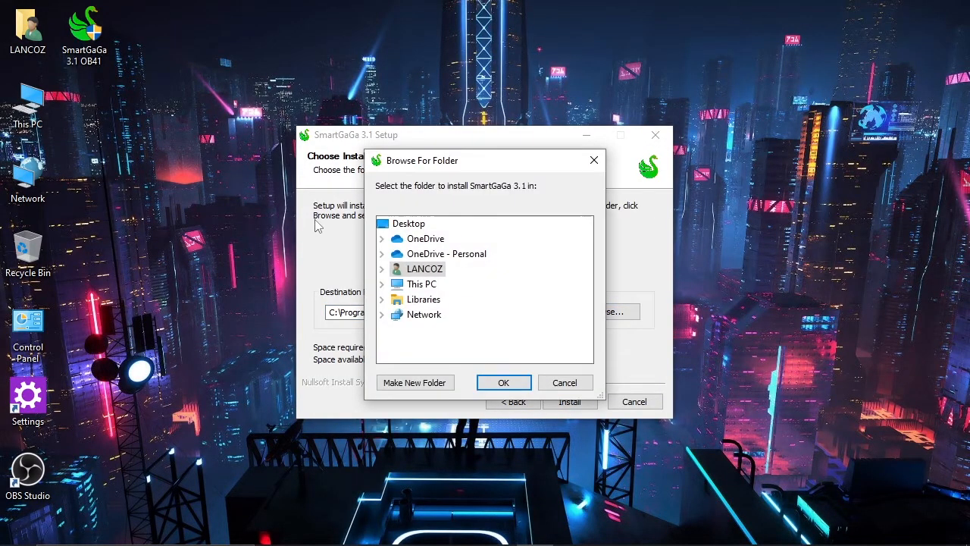
Pick Desktop, rename the new folder to 'Smartgaga 3.1 OB41', and accept it as install location.
left_click(423, 284)
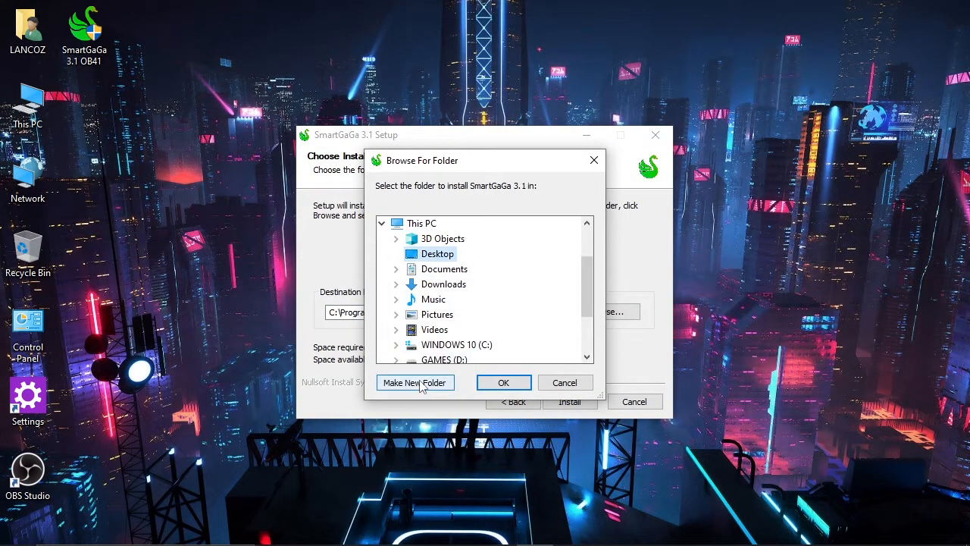
right_click(455, 269)
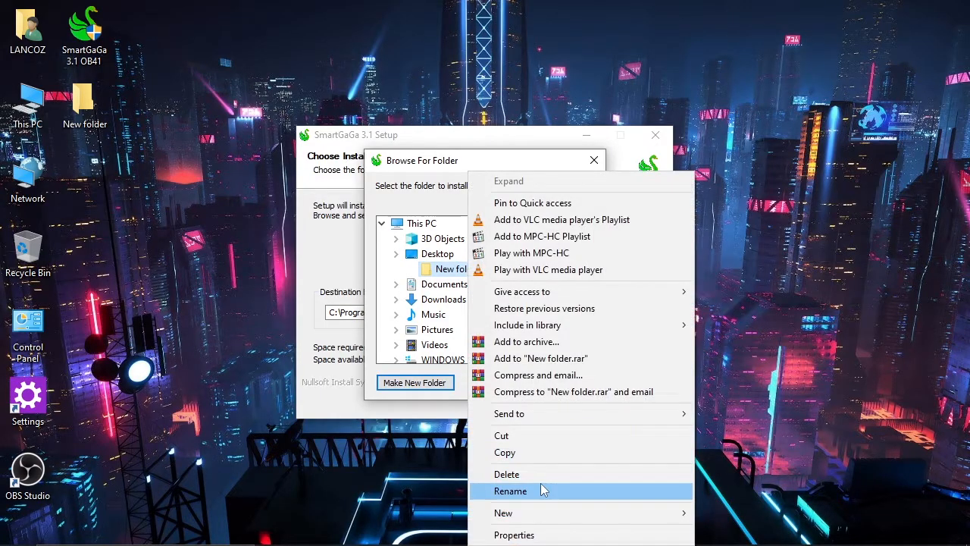
left_click(511, 490)
type("Smartgaga 3.1 OB41")
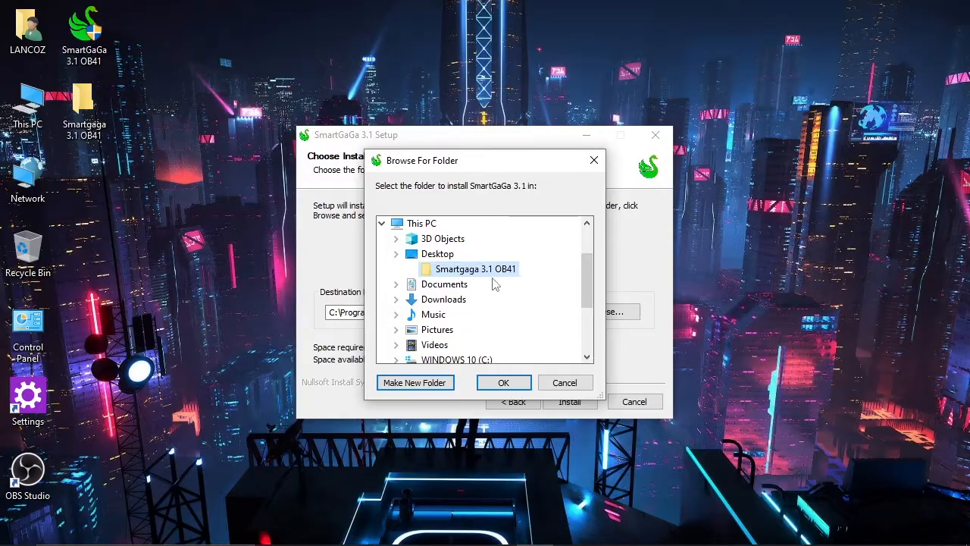
left_click(503, 382)
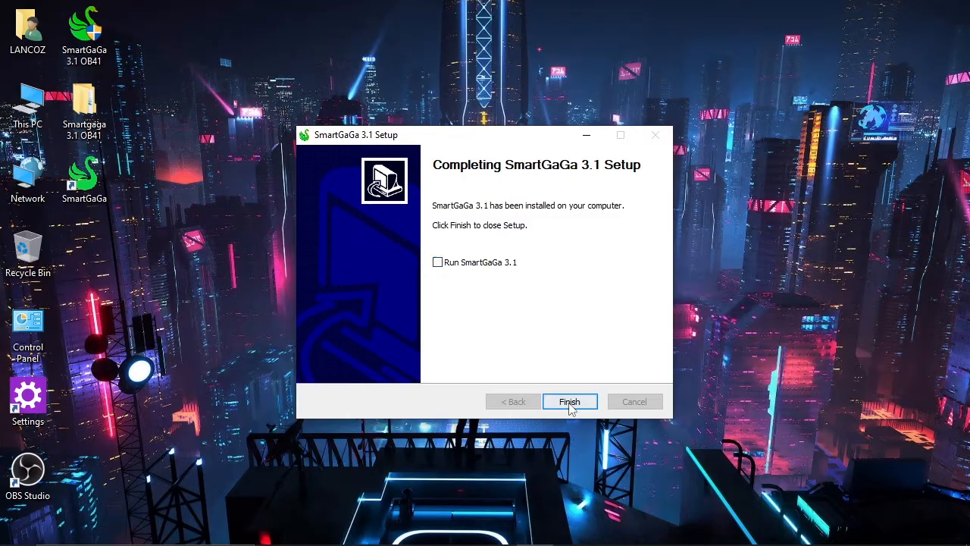
Finish setup, launch SmartGaGa from its shortcut, and approve UAC and firewall access.
left_click(569, 401)
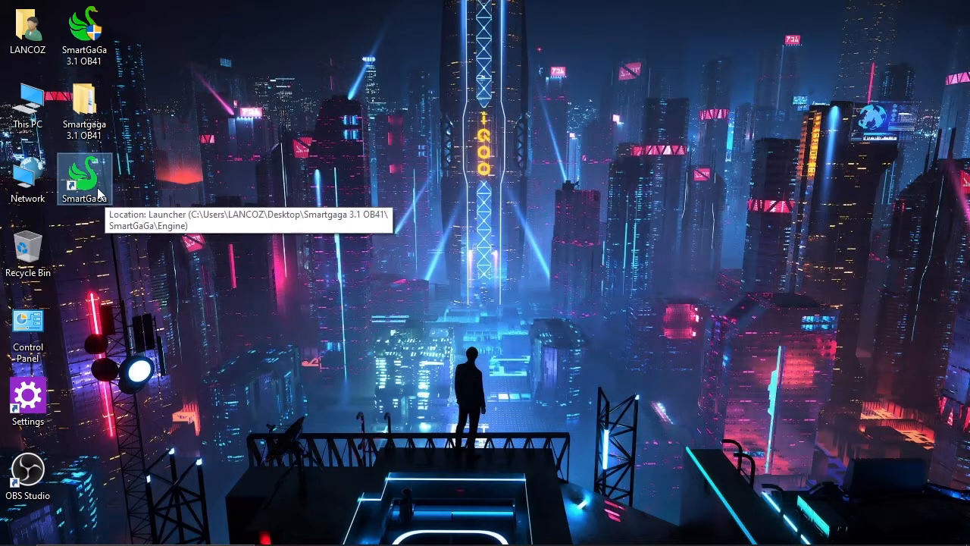
double_click(84, 178)
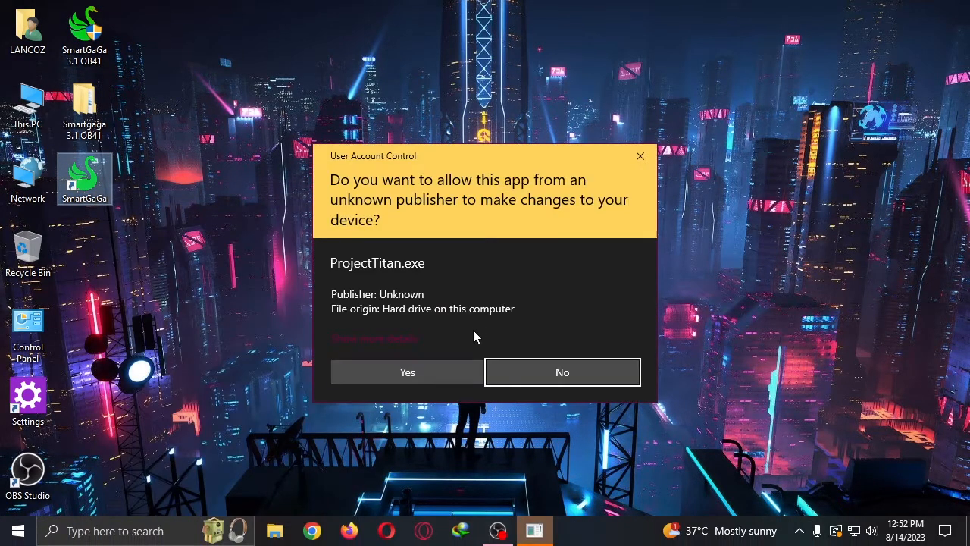
left_click(407, 372)
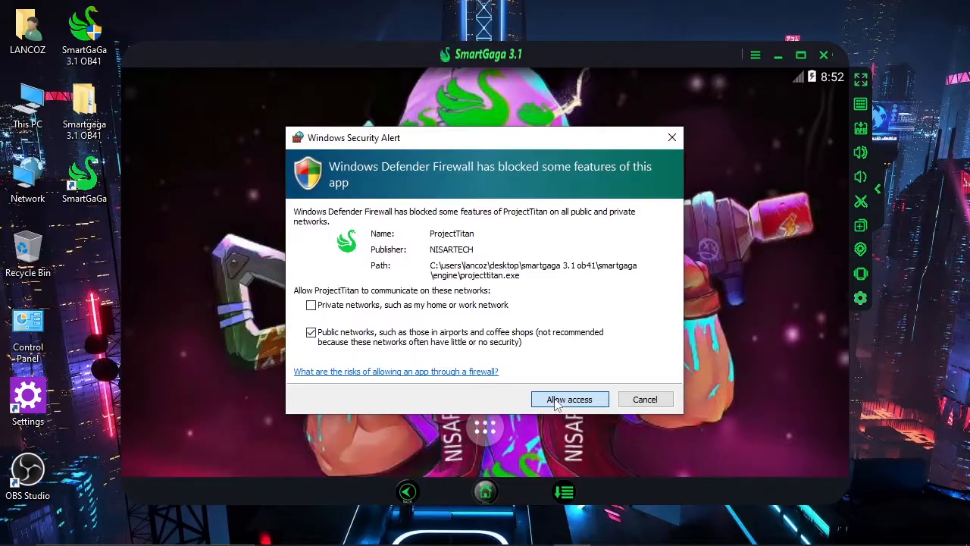
left_click(570, 398)
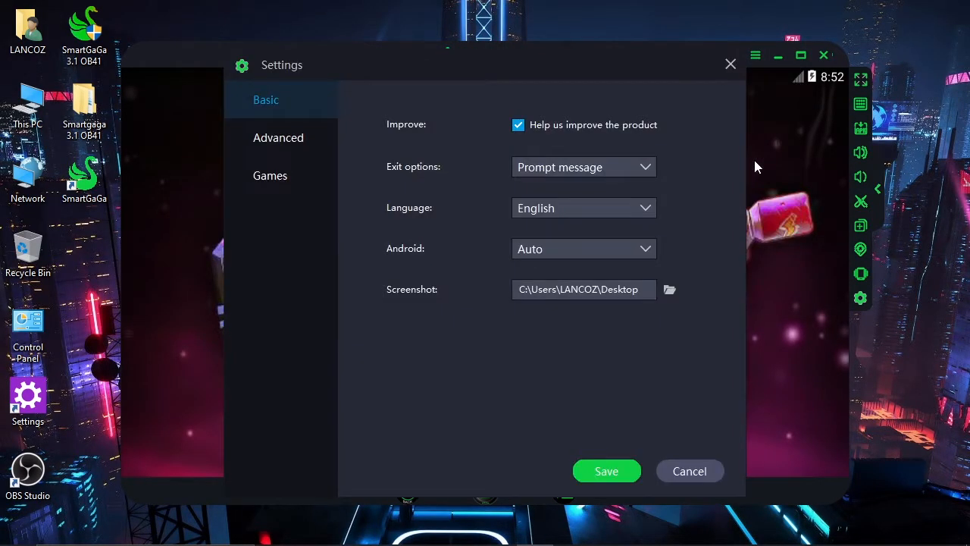
Show the Advanced settings and pick the Tablet 960x540 resolution.
left_click(278, 137)
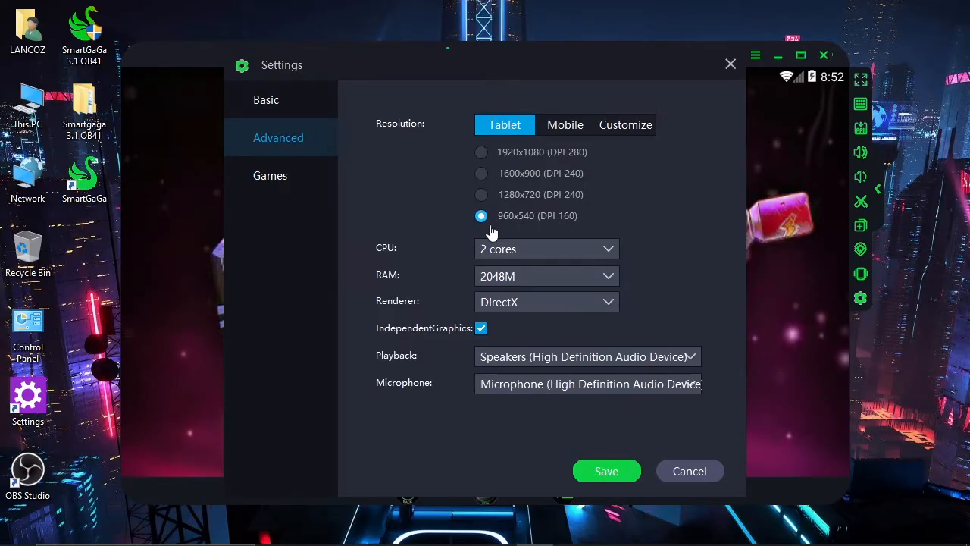
left_click(606, 471)
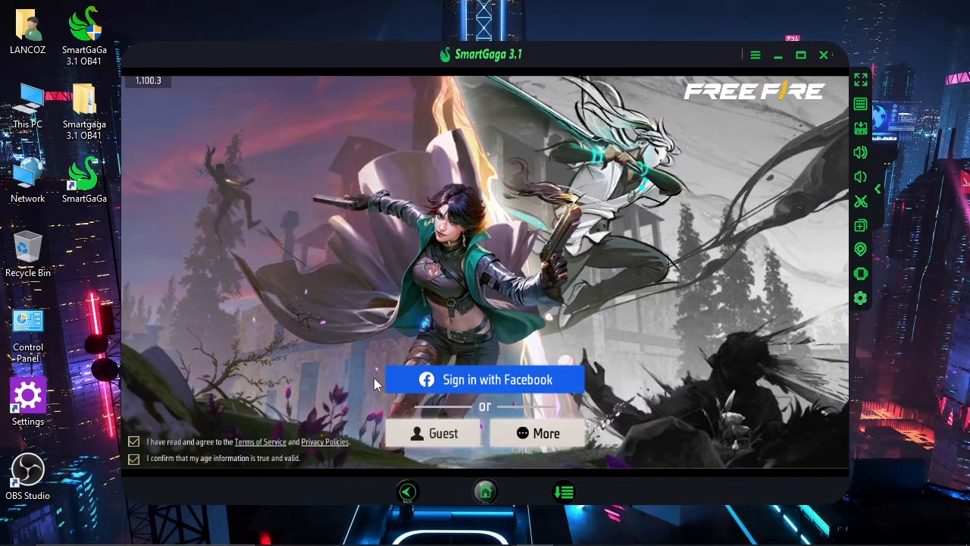
mouse_move(520, 387)
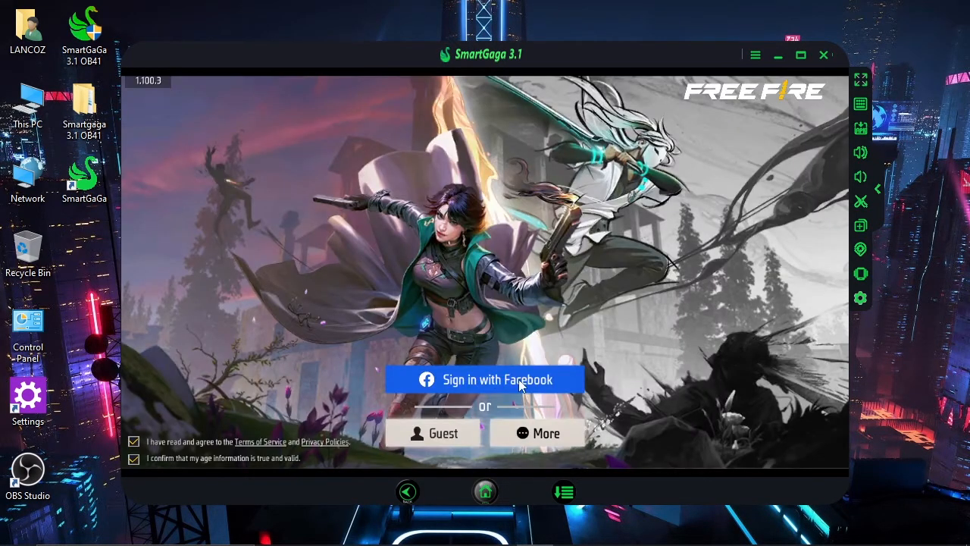
Start Free Fire's Facebook sign-in, reload the failed page, and begin entering login details.
left_click(486, 379)
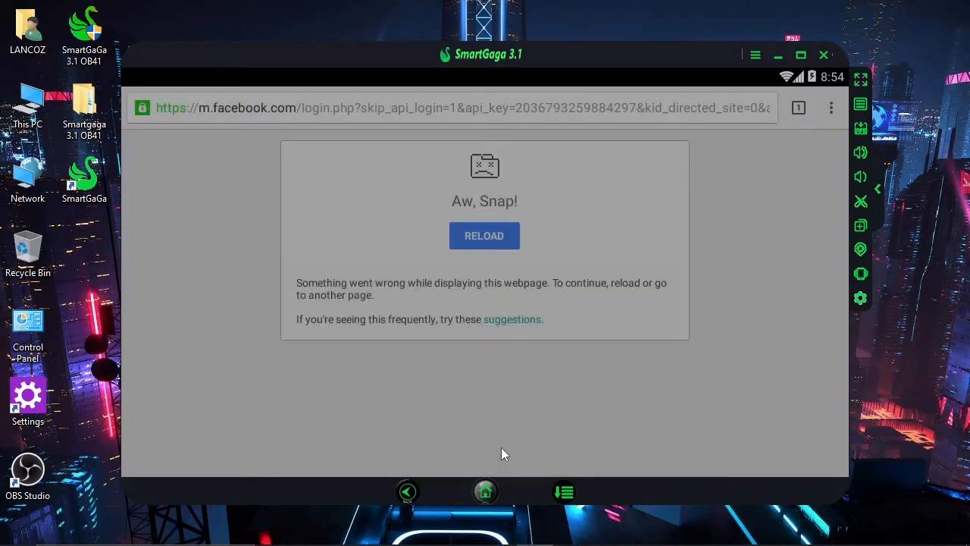
left_click(484, 236)
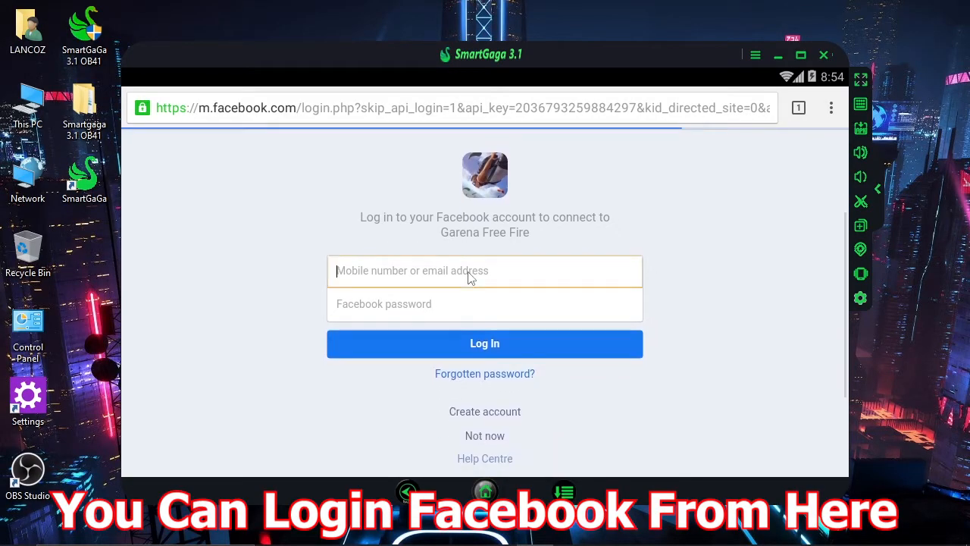
left_click(484, 270)
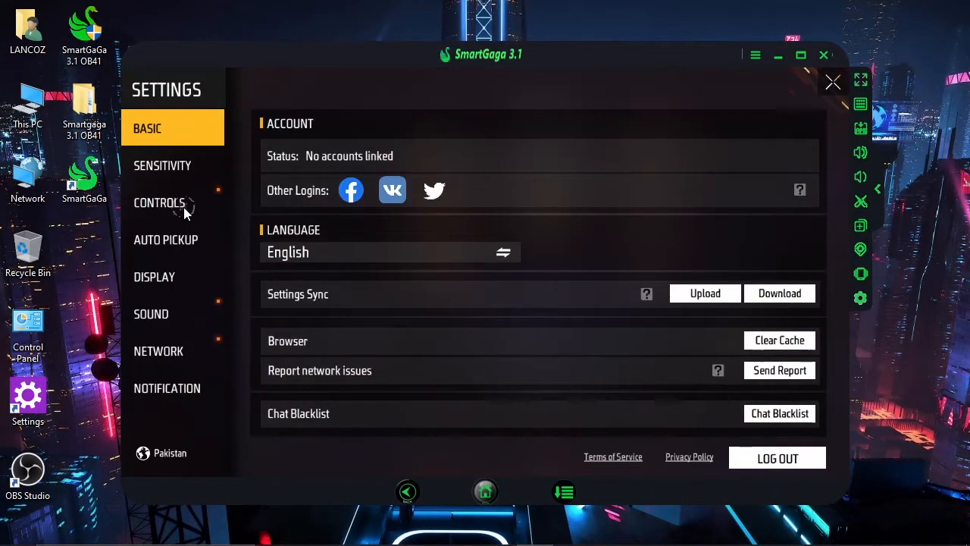
Scroll through Free Fire's CONTROLS shooting, assistance, throwables and movement options.
left_click(159, 202)
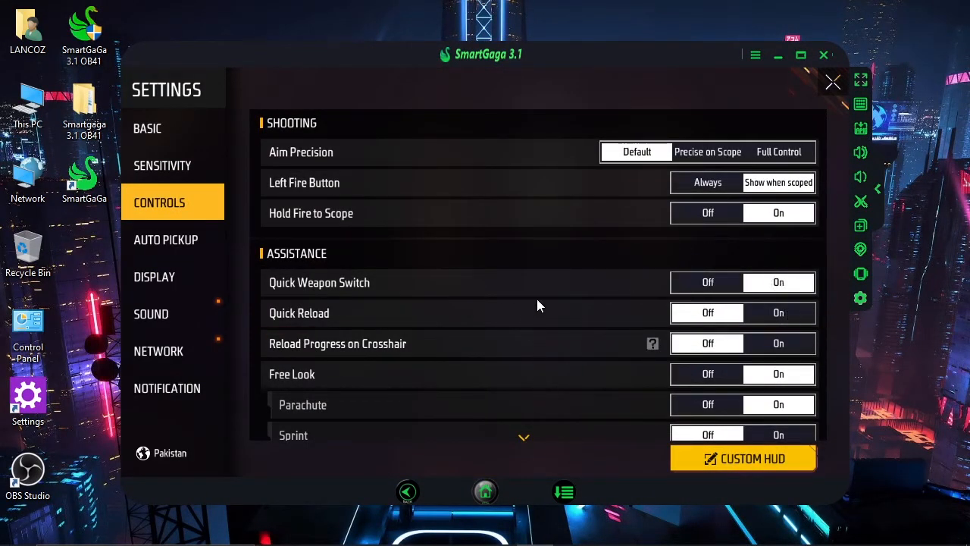
scroll("down", 3)
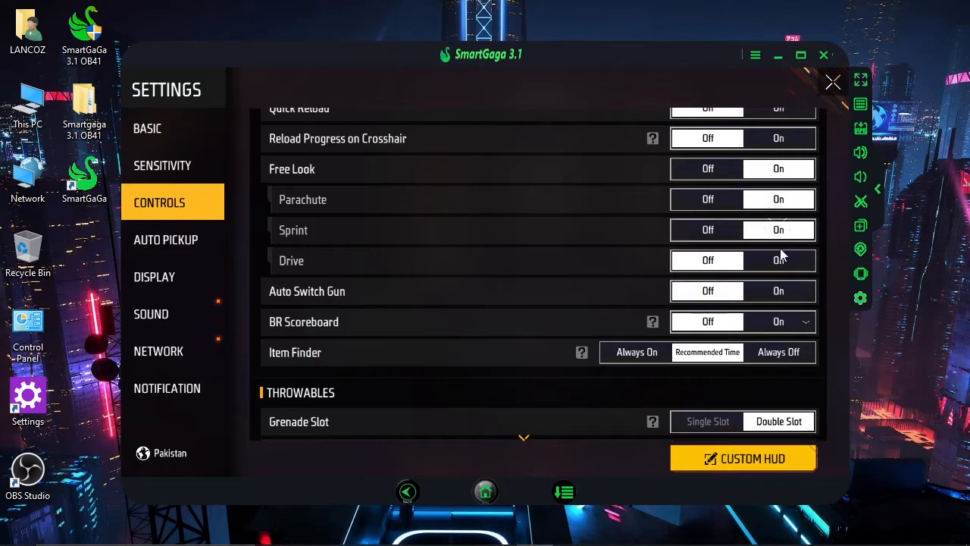
scroll("down", 3)
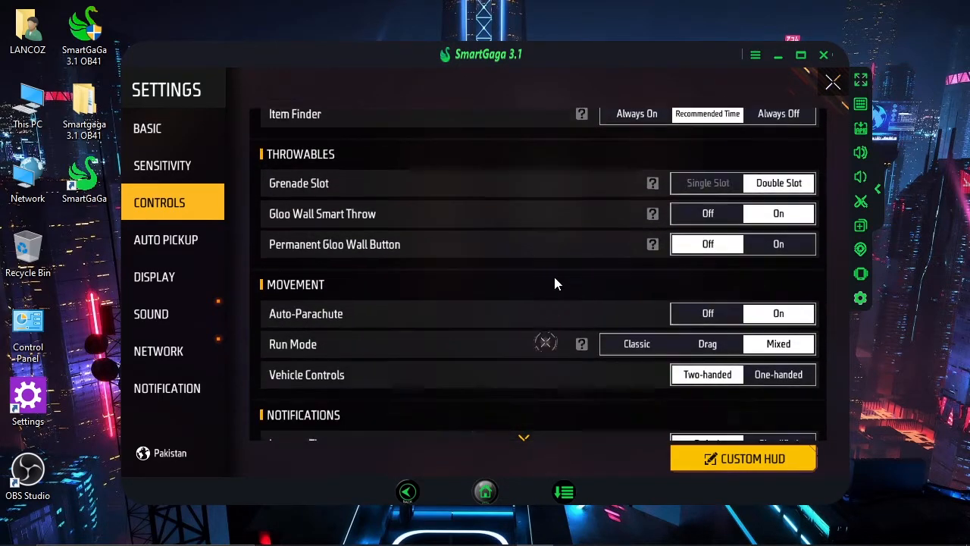
scroll("down", 3)
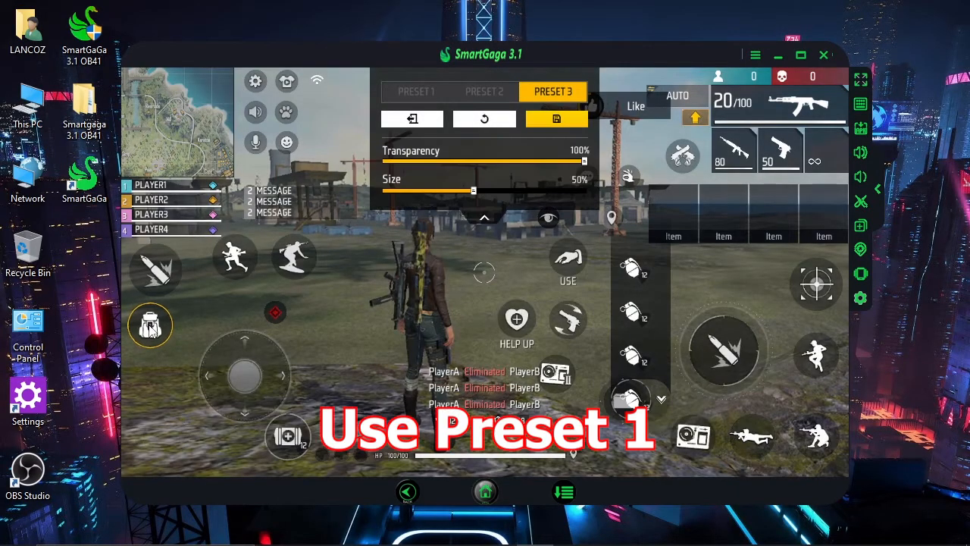
Apply HUD Preset 1 over Preset 3, collapse the sliders, and show the keymapping overlay.
left_click(415, 91)
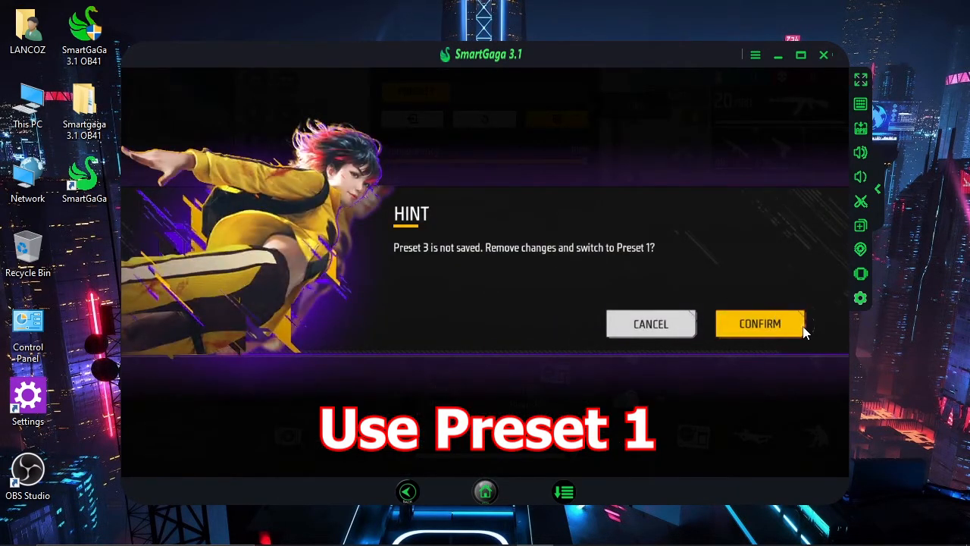
left_click(760, 324)
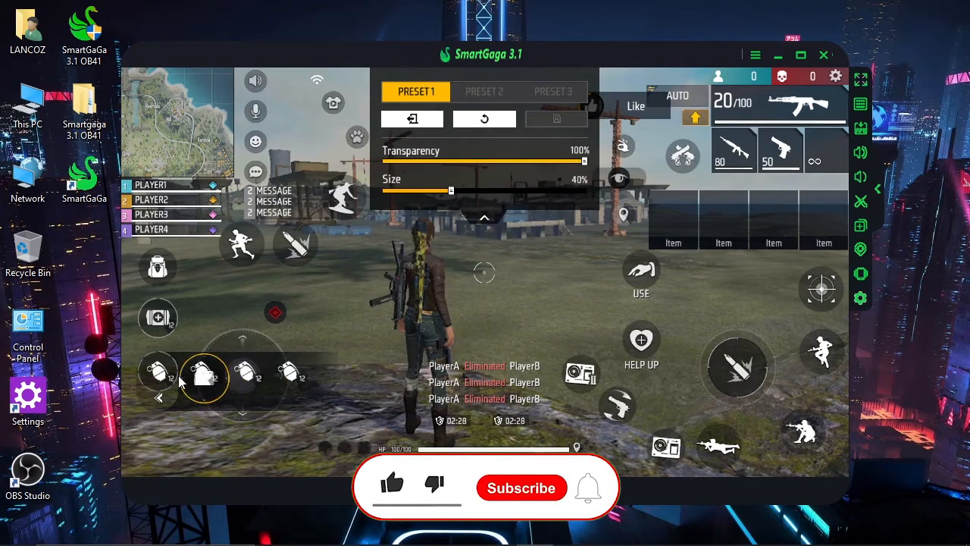
left_click(483, 218)
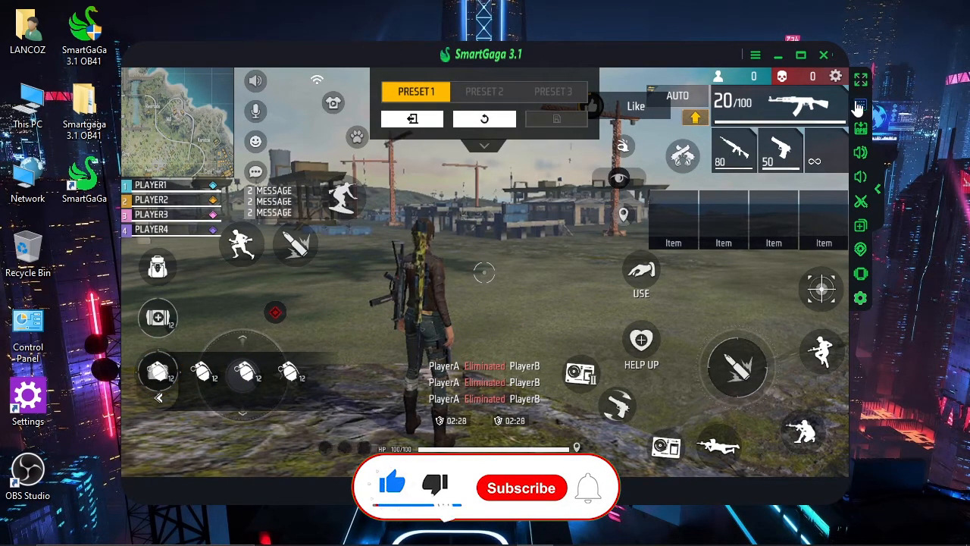
left_click(861, 106)
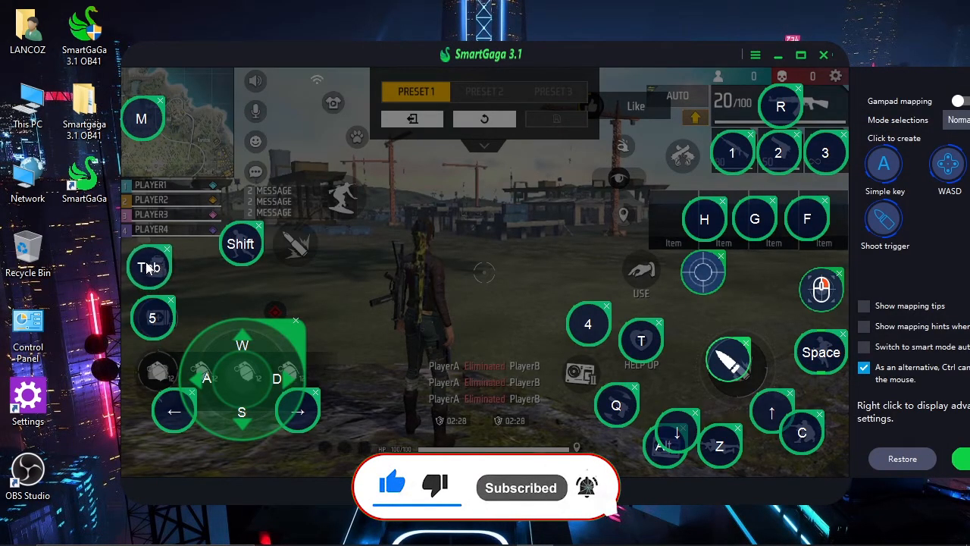